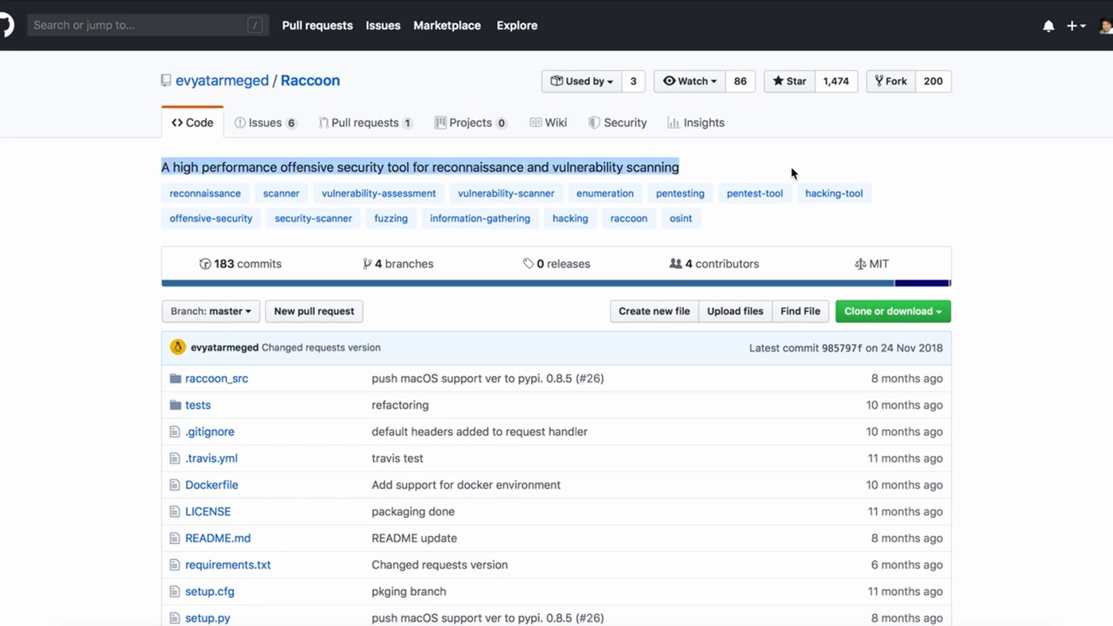
scroll(down, 3)
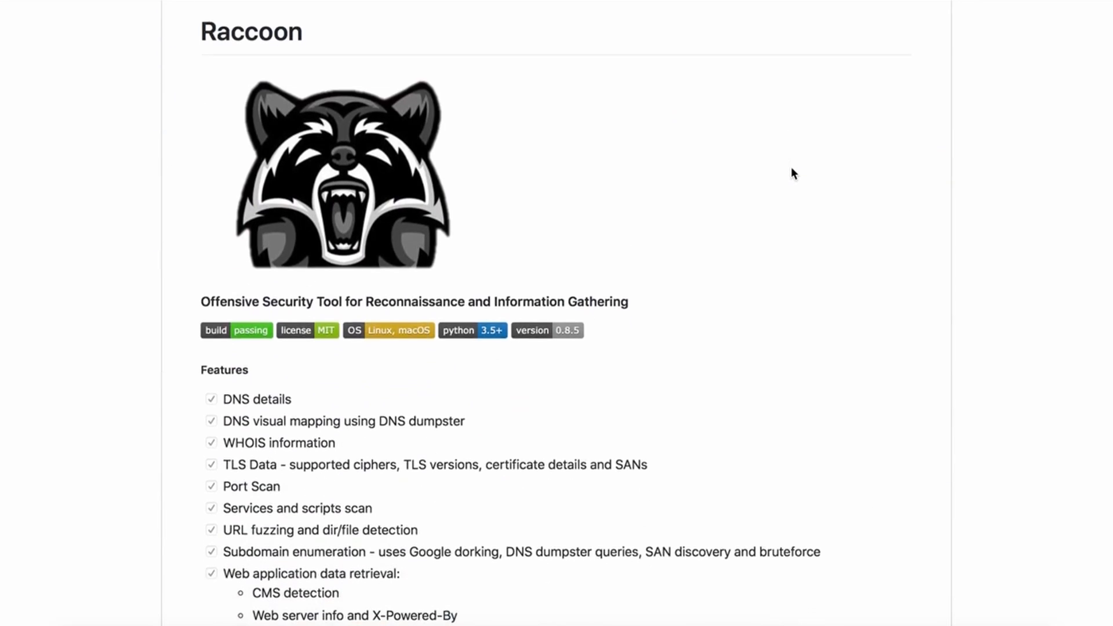
scroll(down, 3)
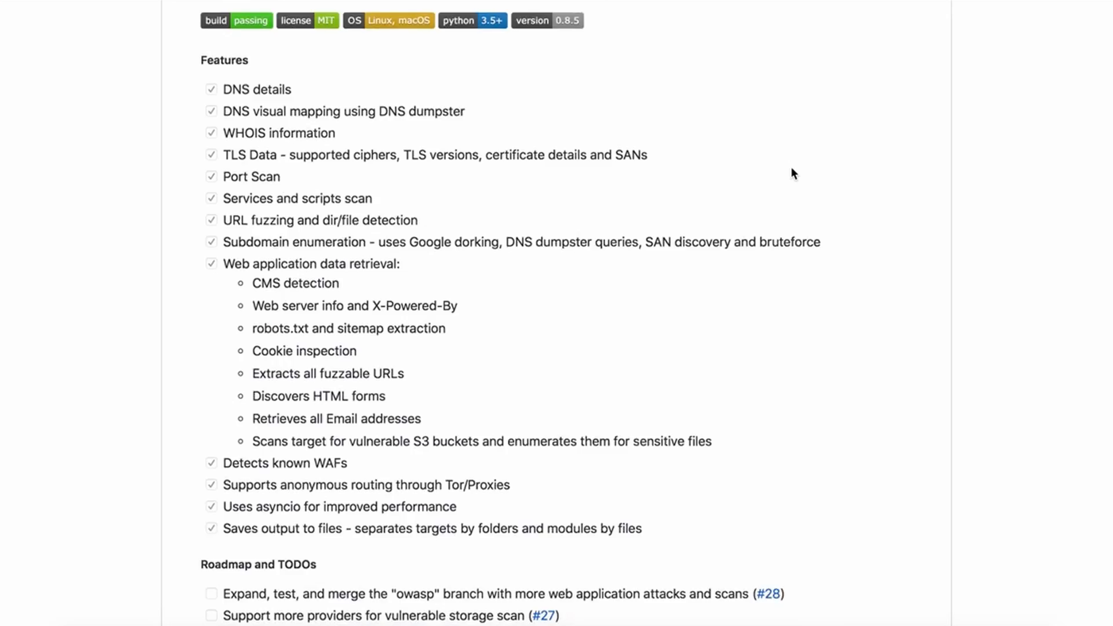
scroll(down, 3)
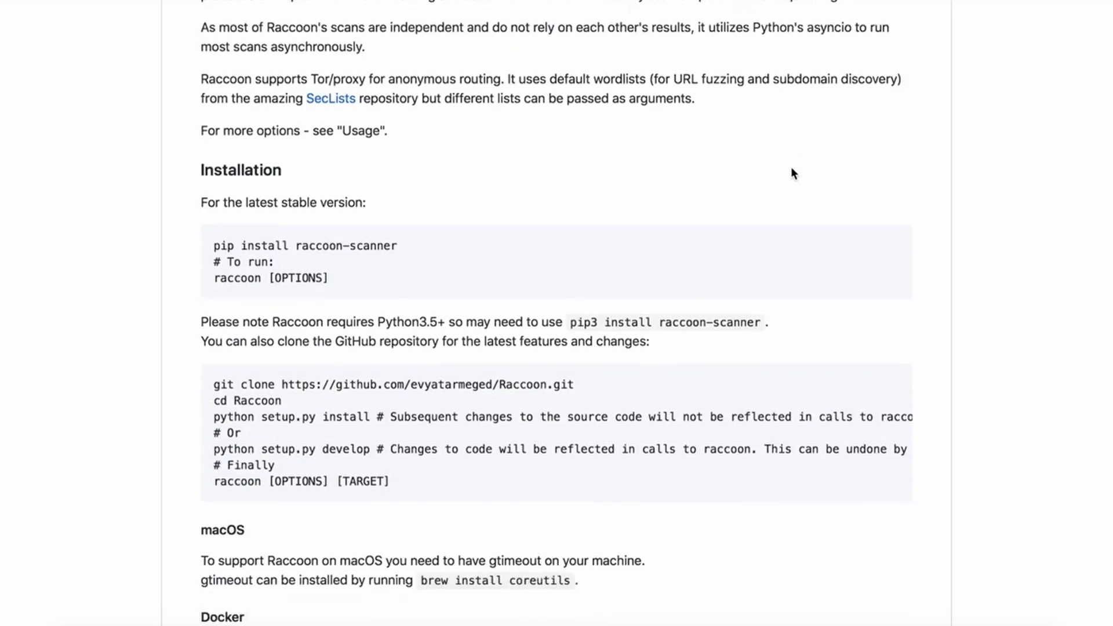
scroll(down, 3)
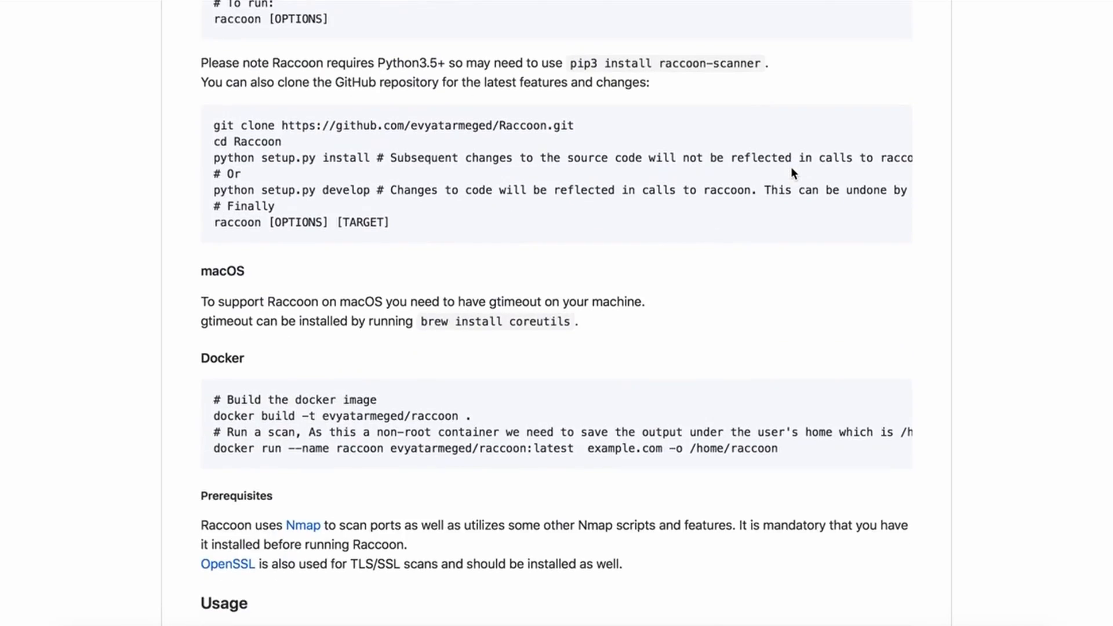
scroll(down, 3)
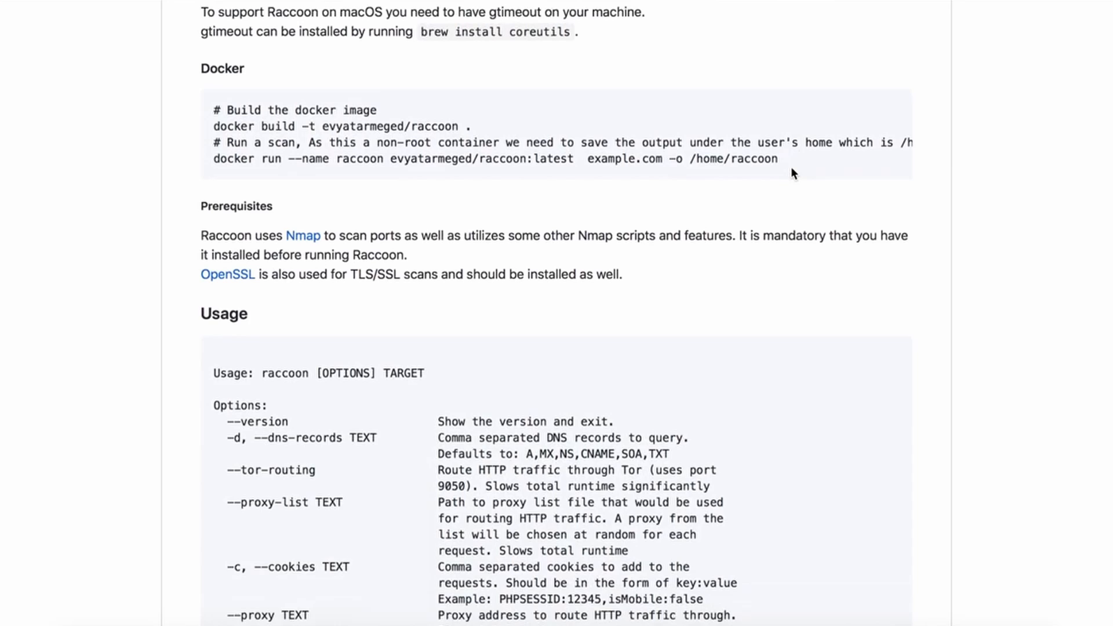
scroll(down, 3)
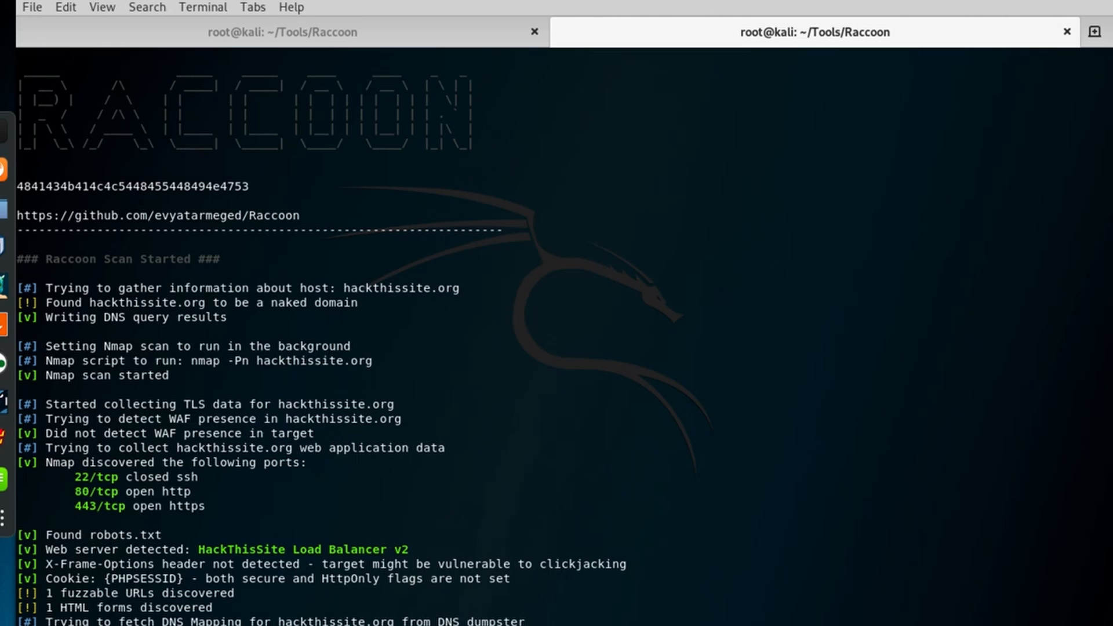
scroll(down, 3)
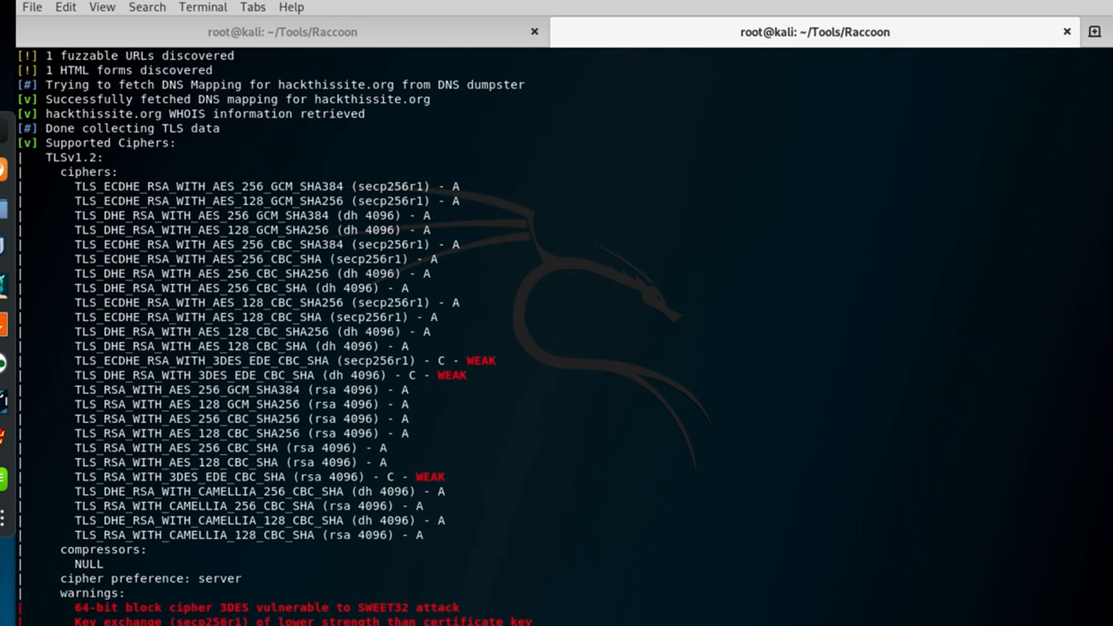
scroll(down, 3)
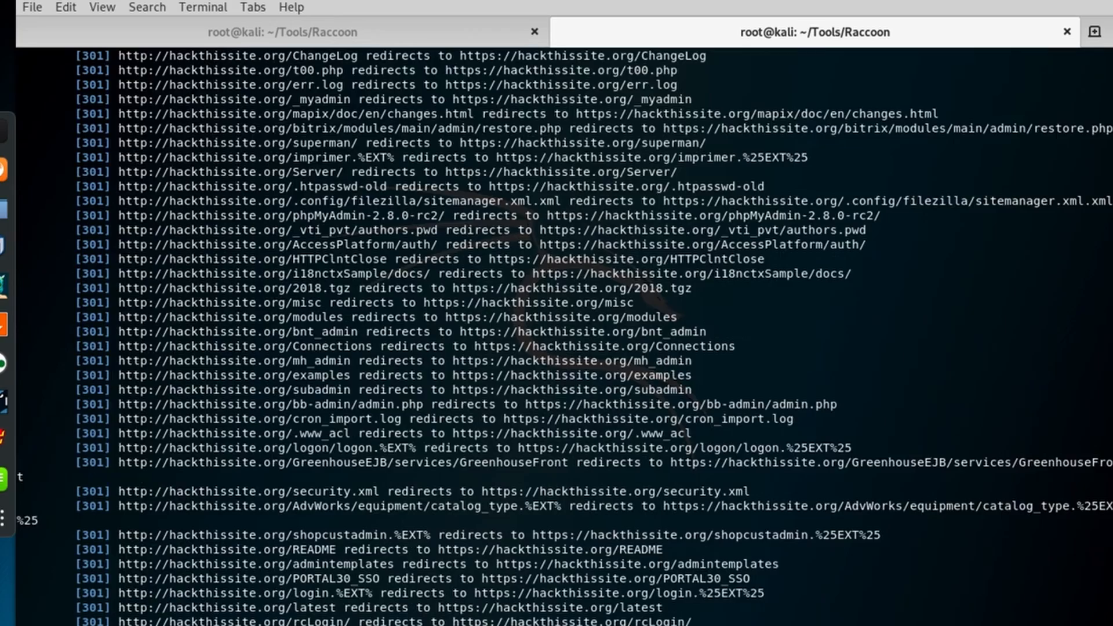
scroll(down, 3)
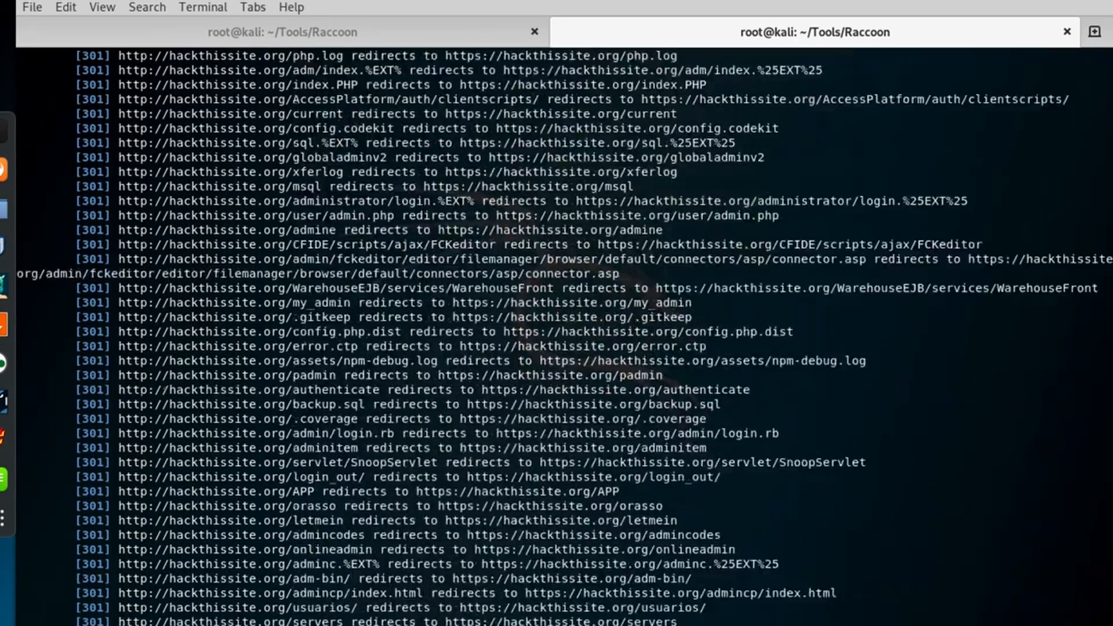
scroll(down, 3)
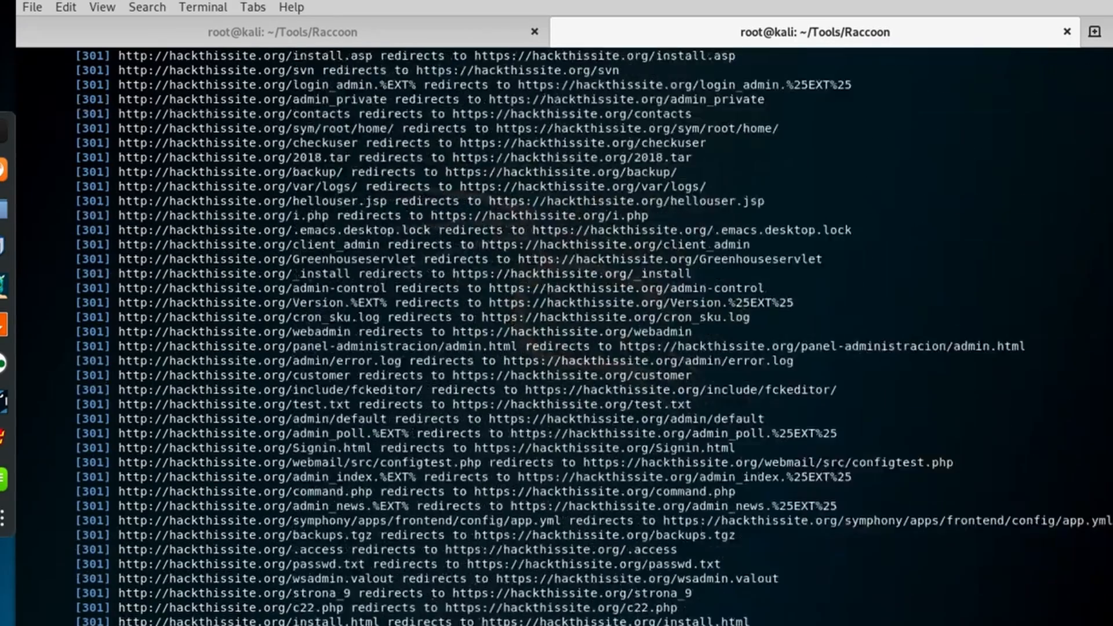
scroll(down, 3)
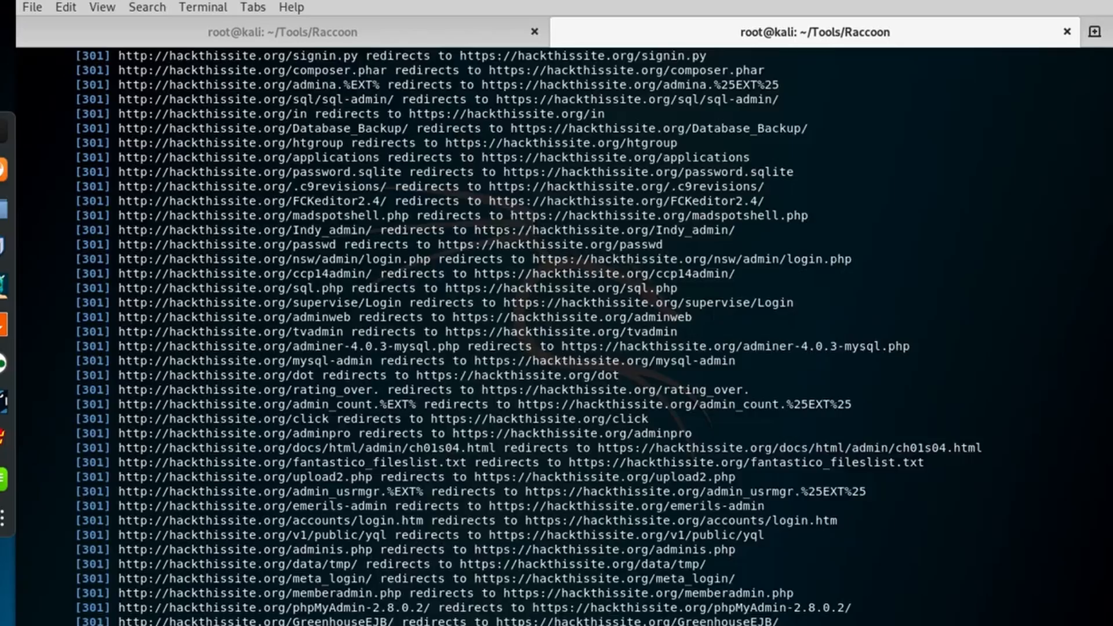
scroll(down, 3)
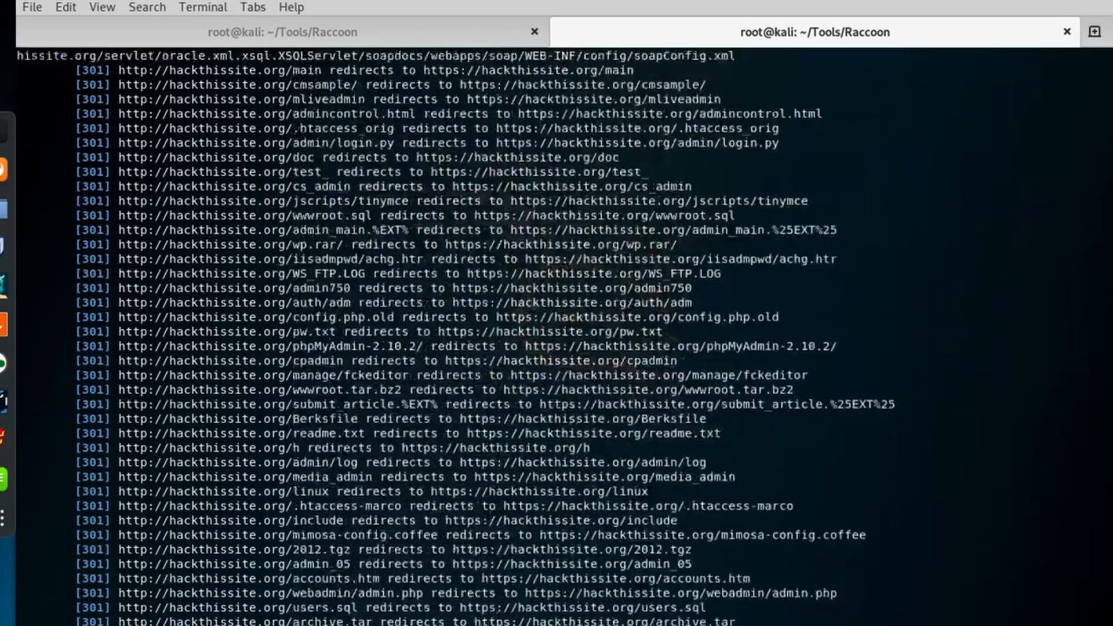
scroll(down, 3)
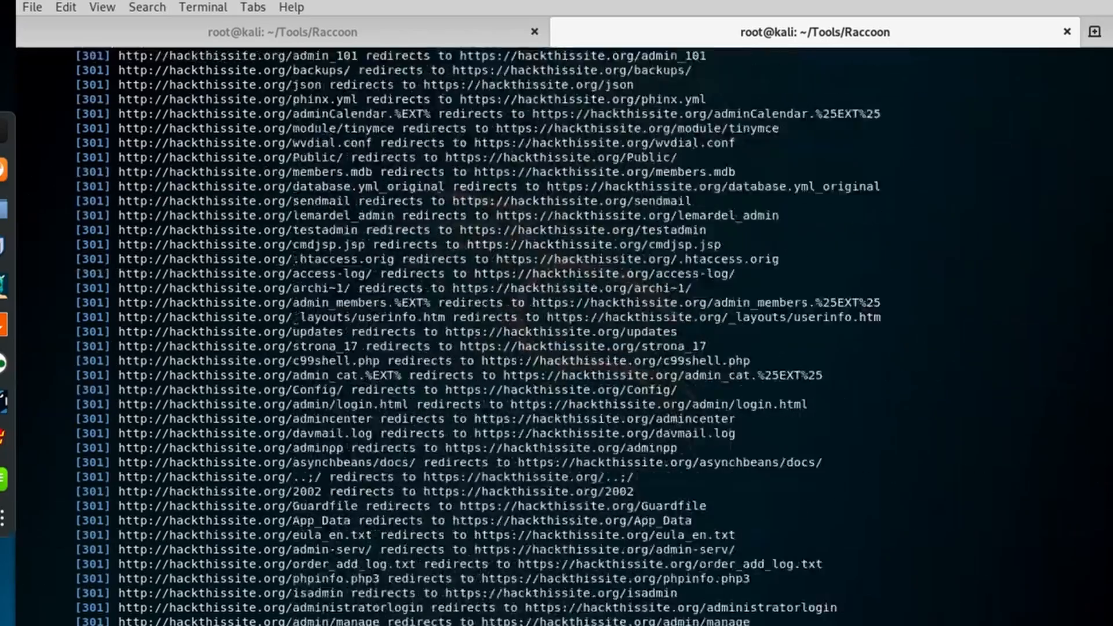
scroll(down, 3)
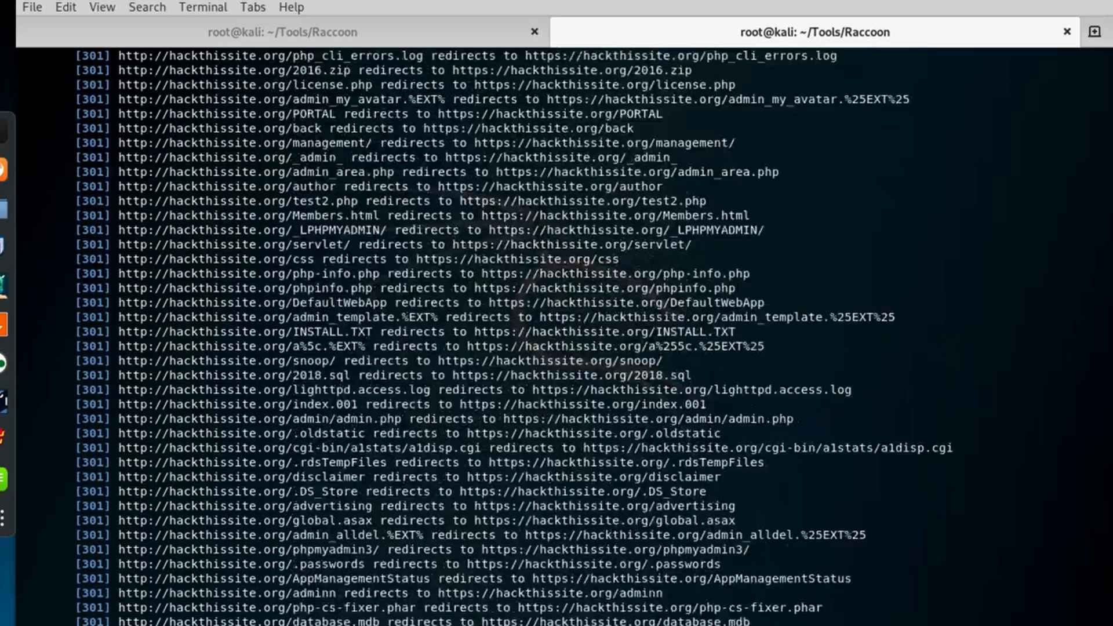
scroll(down, 3)
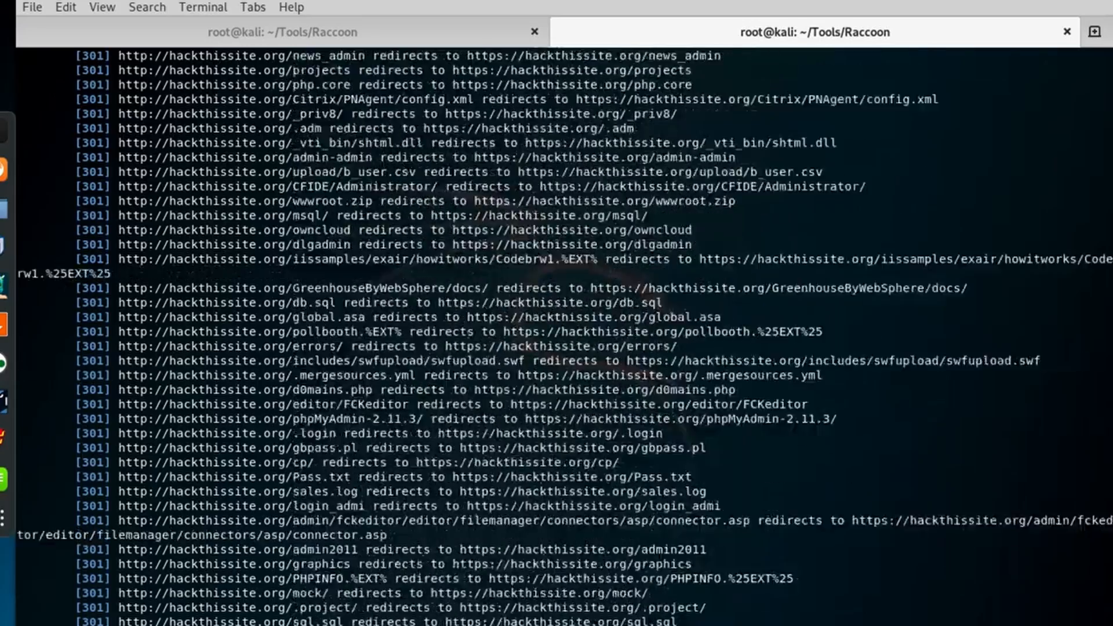
scroll(down, 3)
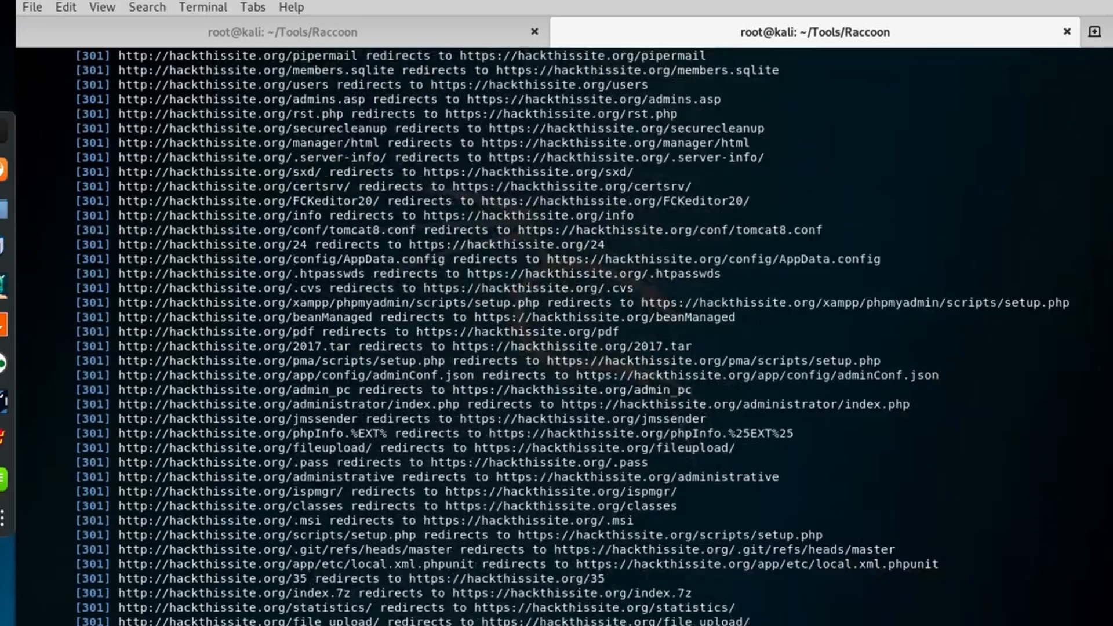
scroll(down, 3)
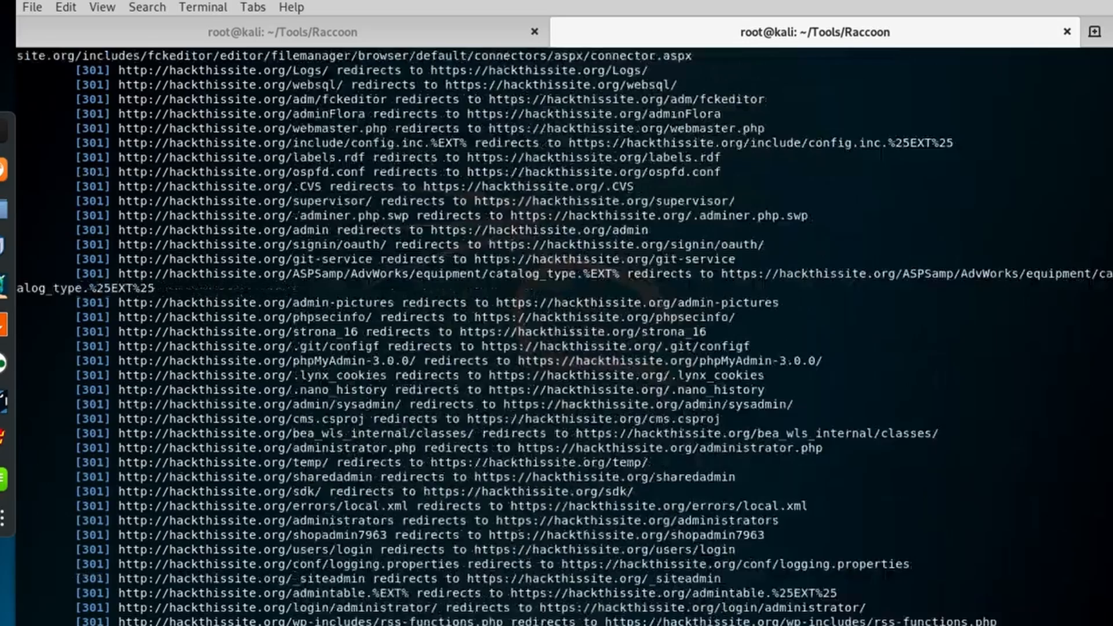
scroll(down, 3)
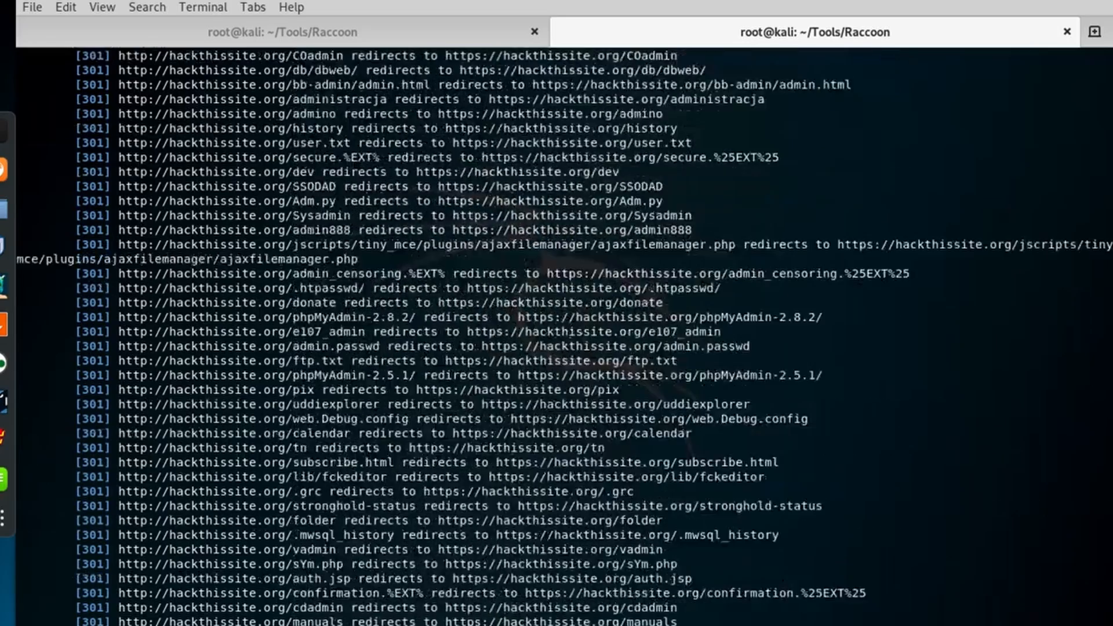